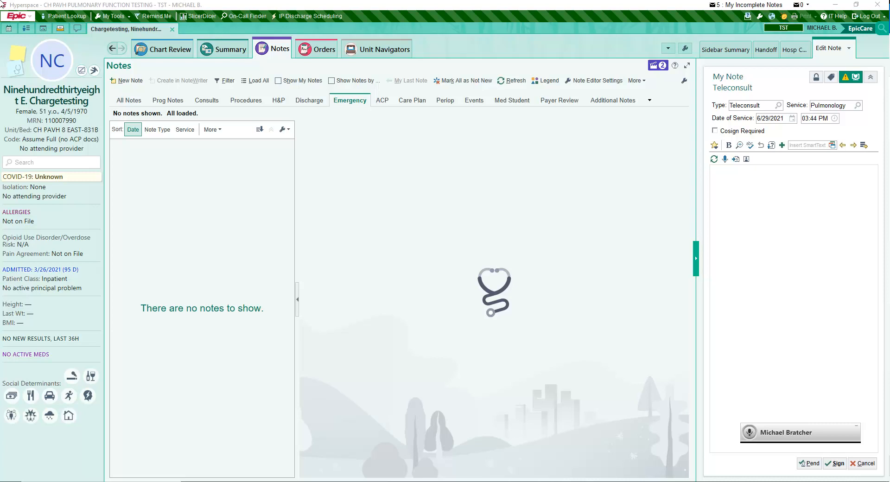
# Step: Open Manage commands from the Fluency Direct speech bar and preview the +Add option
pyautogui.click(800, 432)
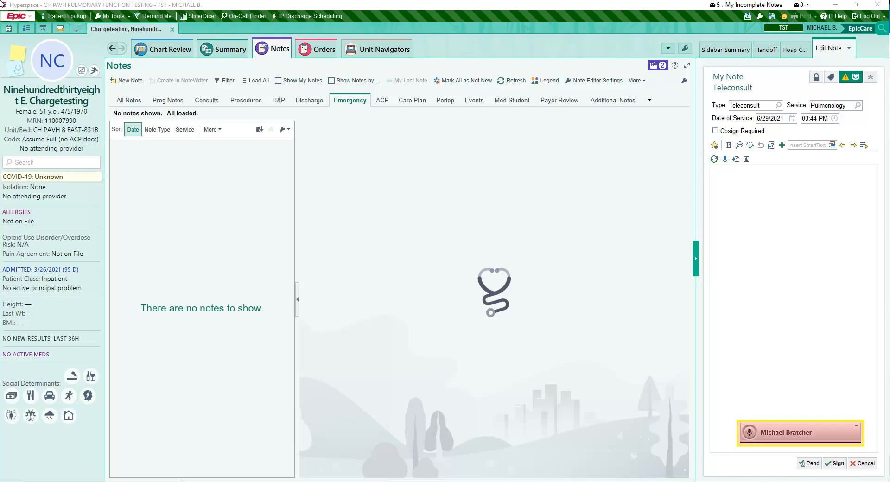
pyautogui.moveTo(831, 437)
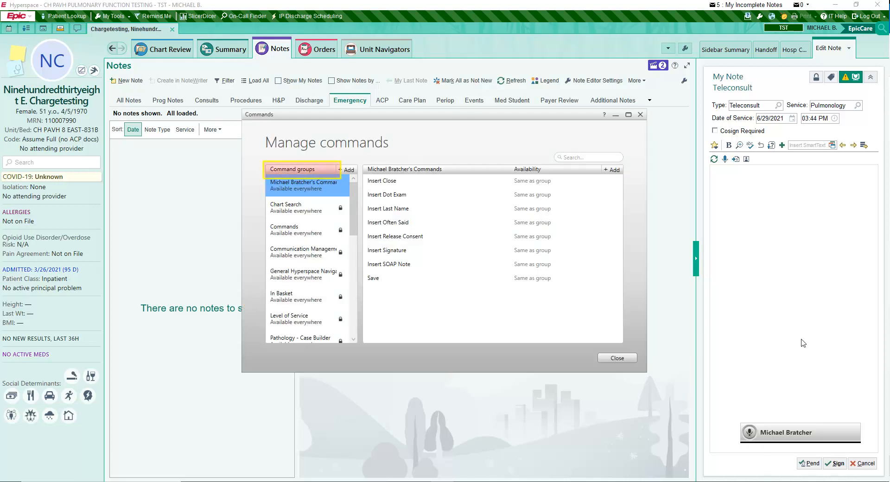
pyautogui.moveTo(613, 169)
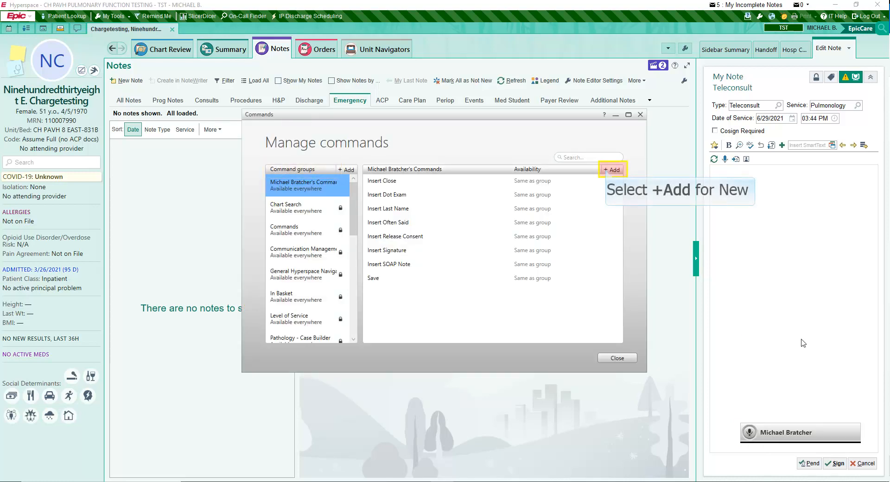
pyautogui.moveTo(714, 331)
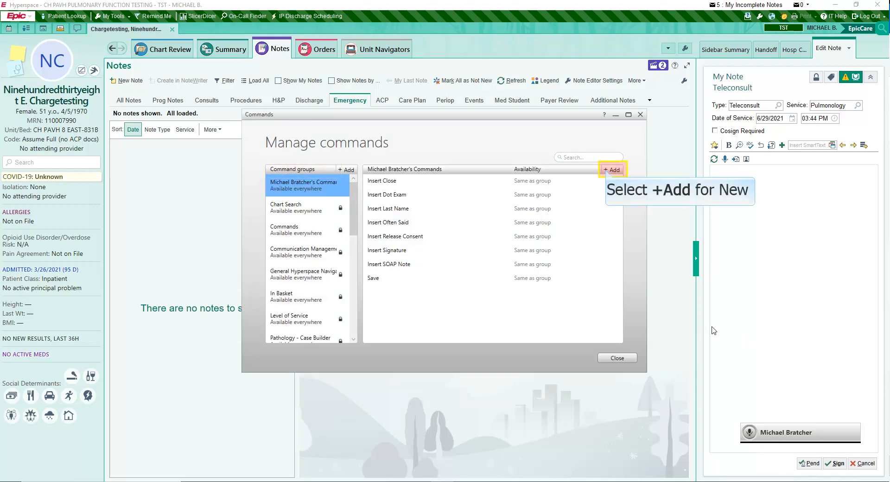
pyautogui.click(612, 169)
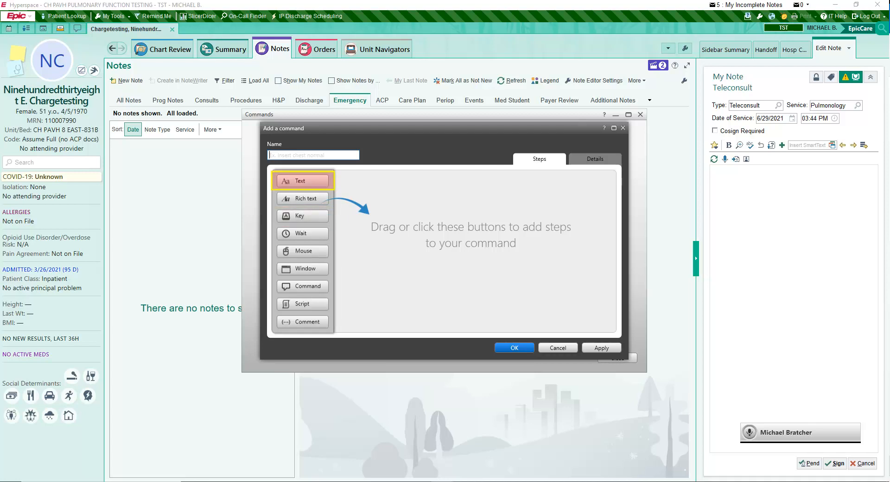
pyautogui.click(302, 216)
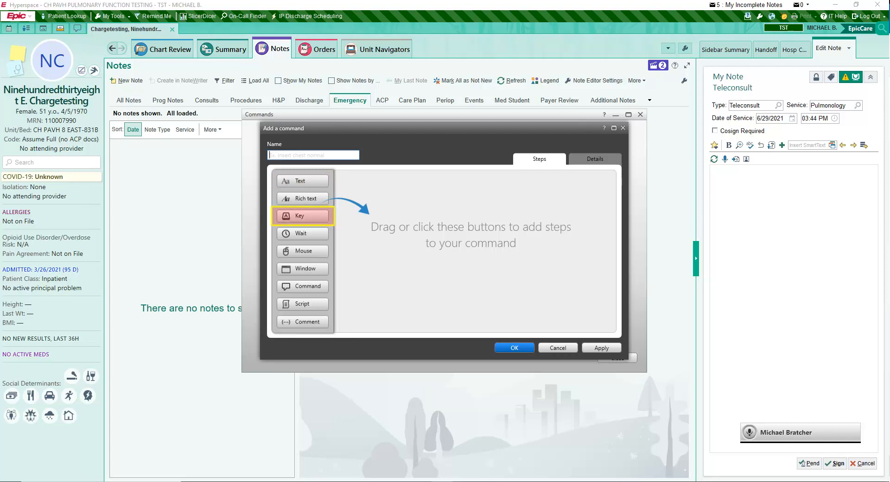
pyautogui.click(557, 348)
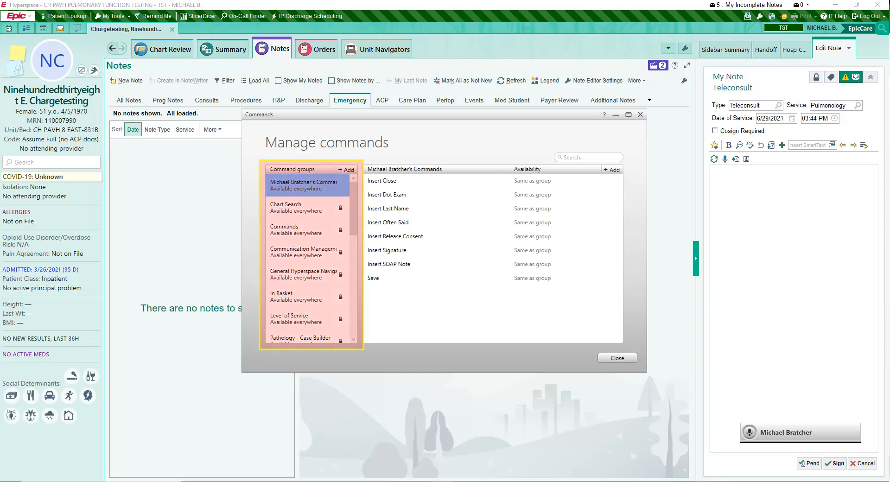
pyautogui.click(612, 169)
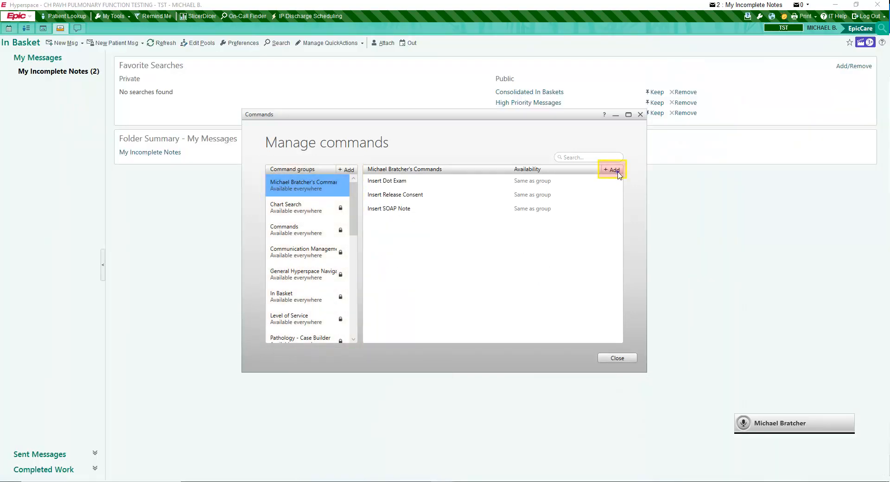
# Step: Add a new command with key presses L, N, A, M, E, a comment, and a 0.5 s wait
pyautogui.click(613, 169)
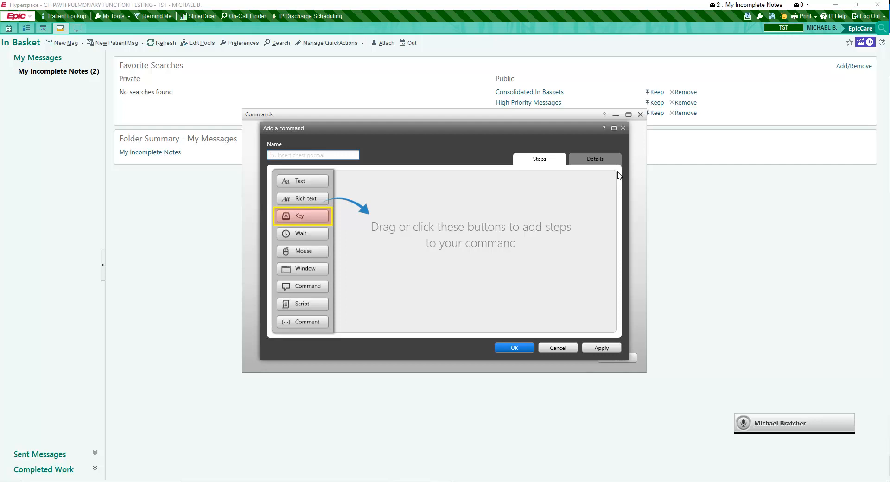
pyautogui.click(301, 216)
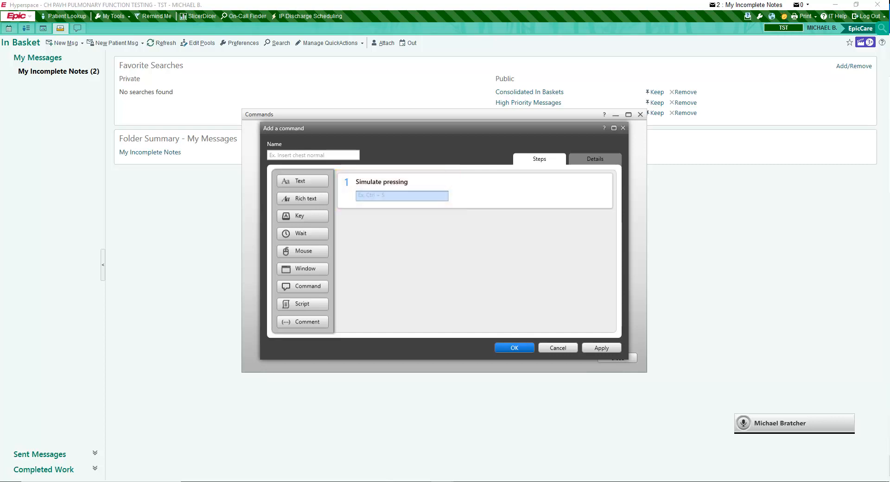
pyautogui.write('L,A')
pyautogui.write('spell out')
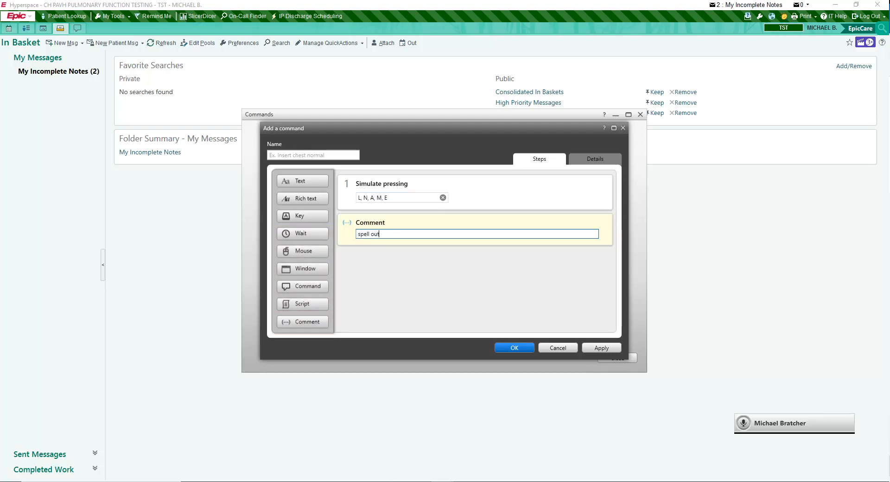
pyautogui.write('last name then wait')
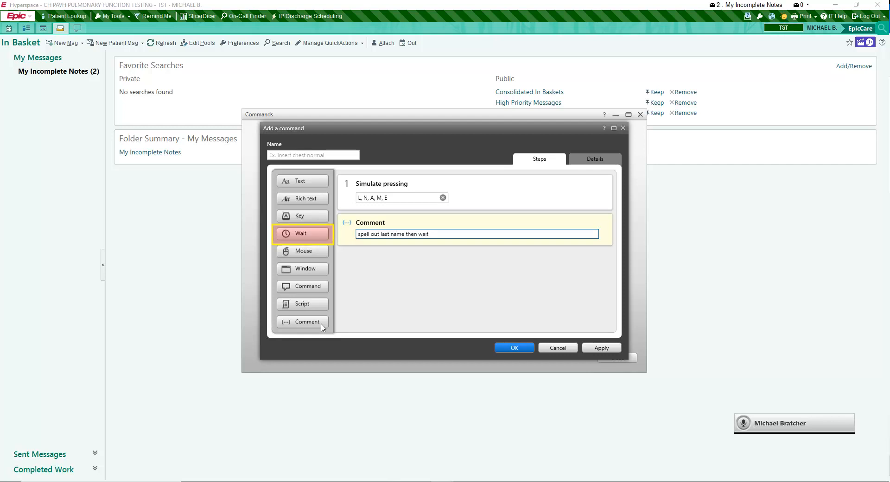
pyautogui.click(302, 233)
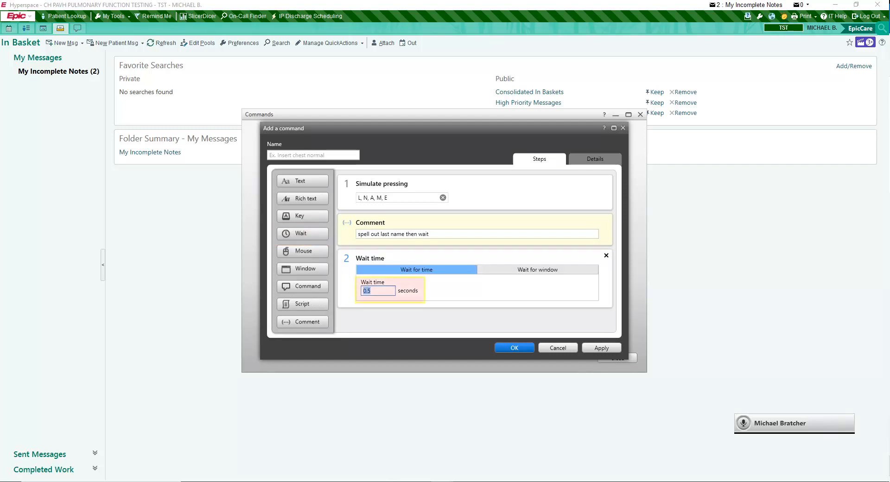
# Step: Name the new command 'Insert Last Name' and save it
pyautogui.click(313, 155)
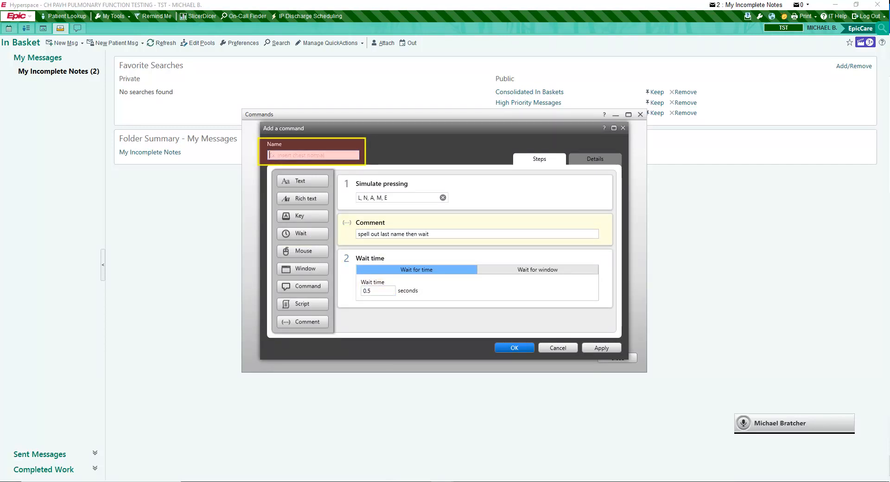
pyautogui.write('Insert Last Name')
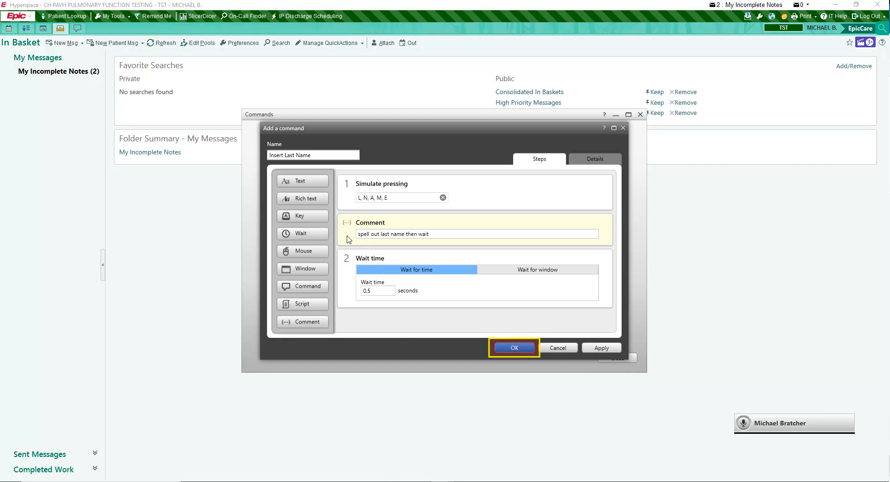
pyautogui.click(513, 348)
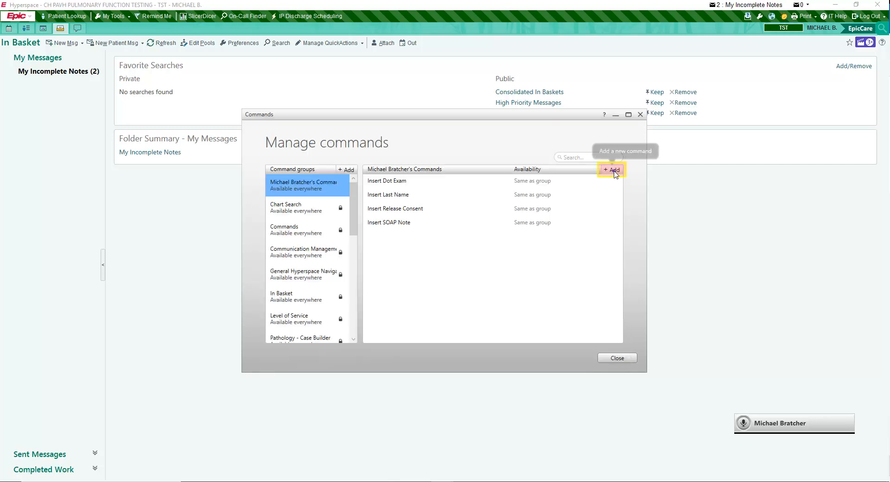
pyautogui.click(612, 170)
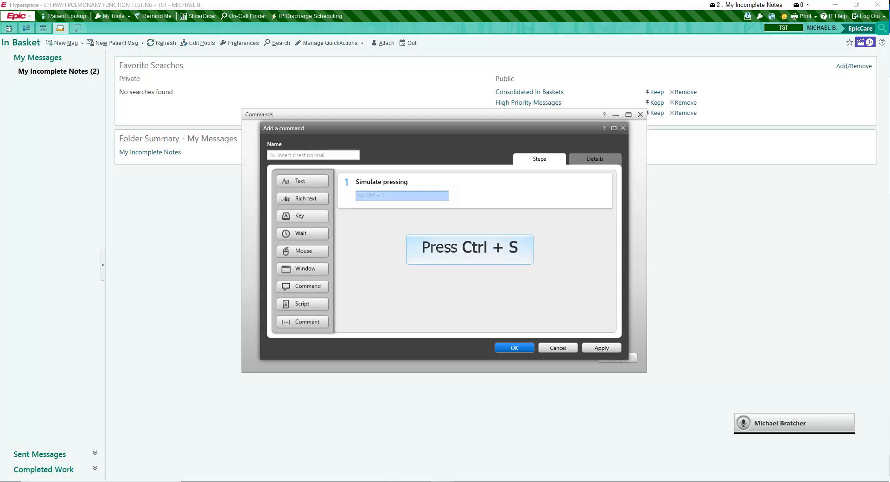
pyautogui.write('Sav')
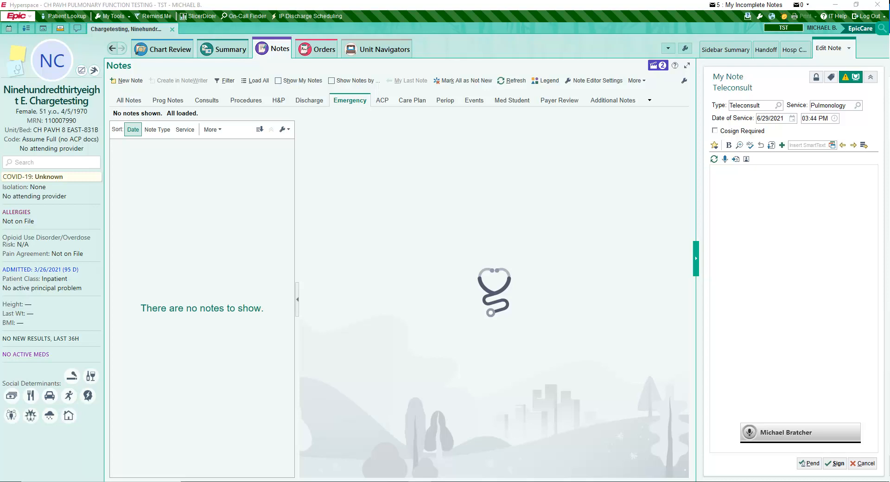
# Step: Turn the dictated consent paragraph into a command named 'Insert Release Consent' and save it
pyautogui.click(726, 159)
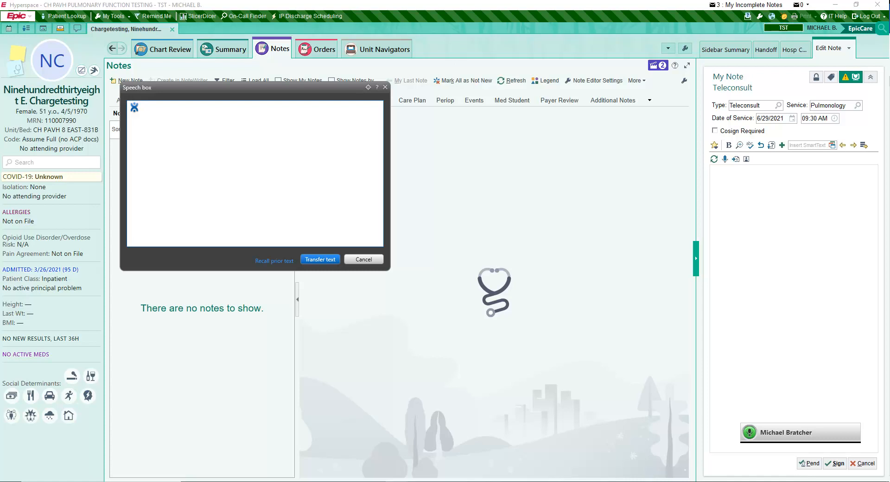
pyautogui.click(274, 260)
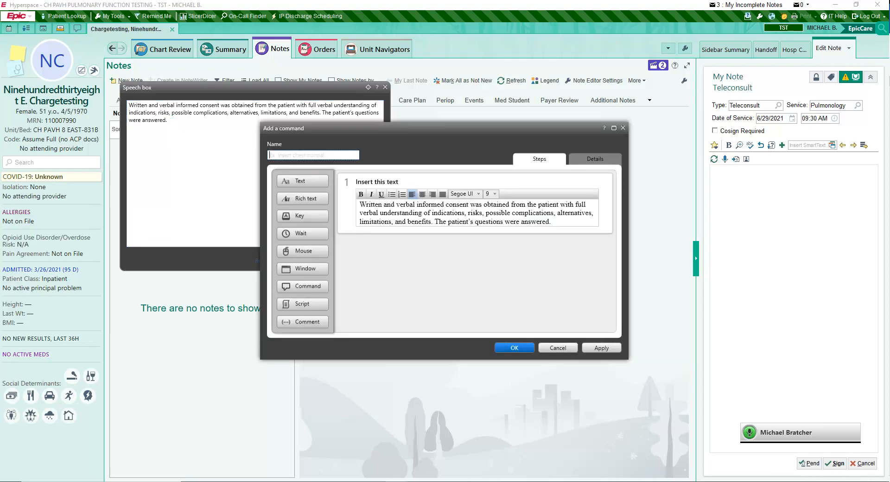
pyautogui.click(313, 155)
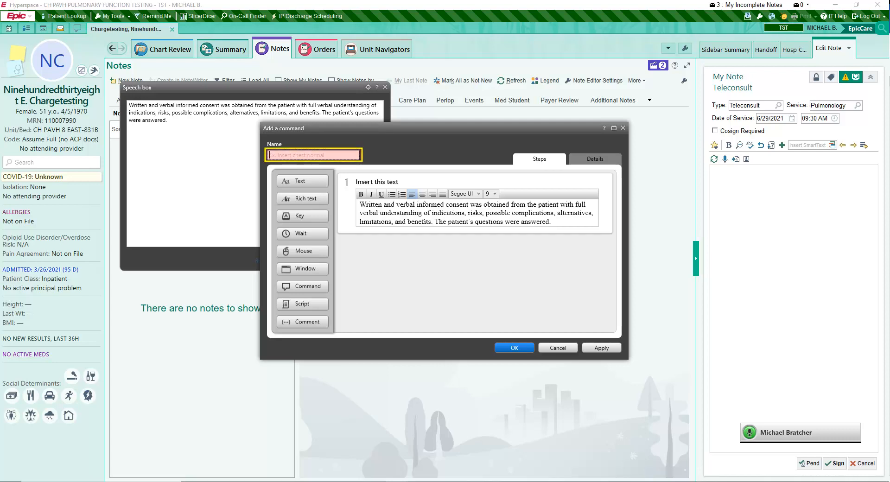
pyautogui.write('Insert Release Consent')
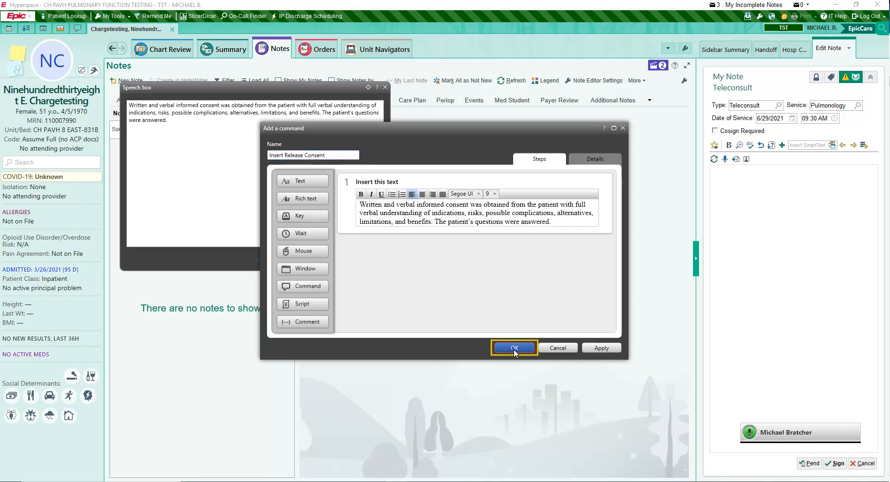
pyautogui.click(513, 348)
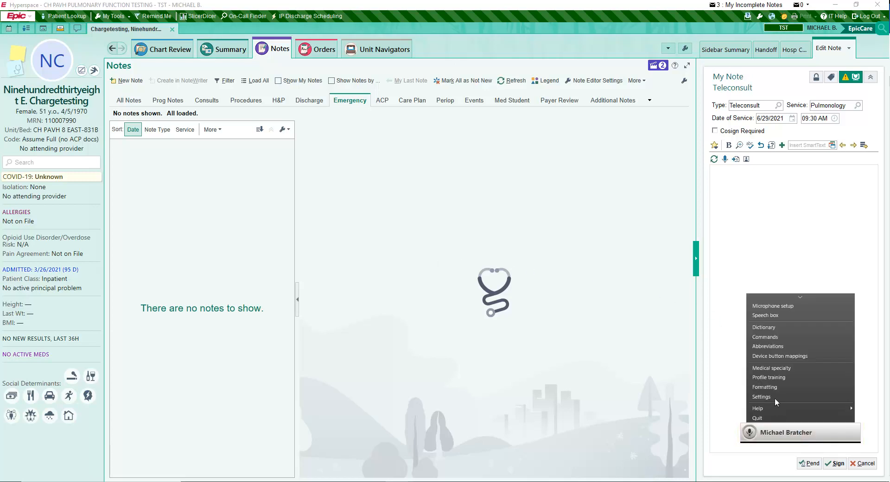
# Step: Add the signature surname to Person names, then save the command as 'Insert Signature'
pyautogui.click(766, 337)
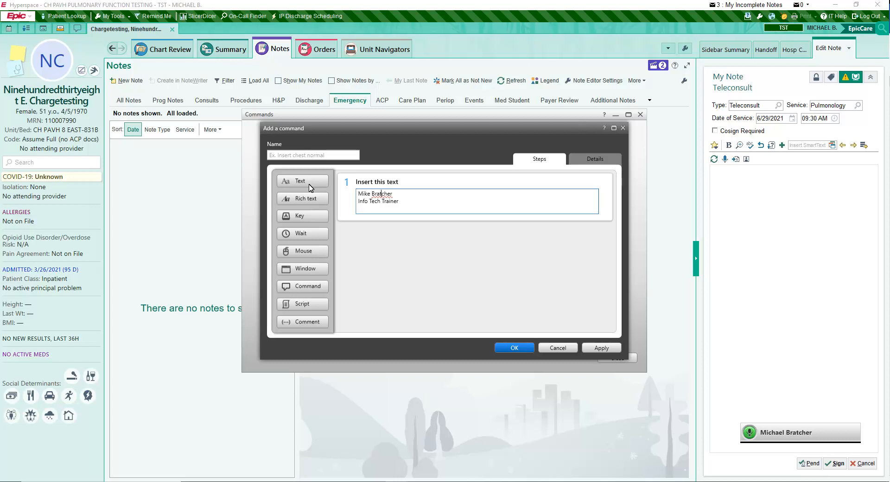
pyautogui.doubleClick(382, 194)
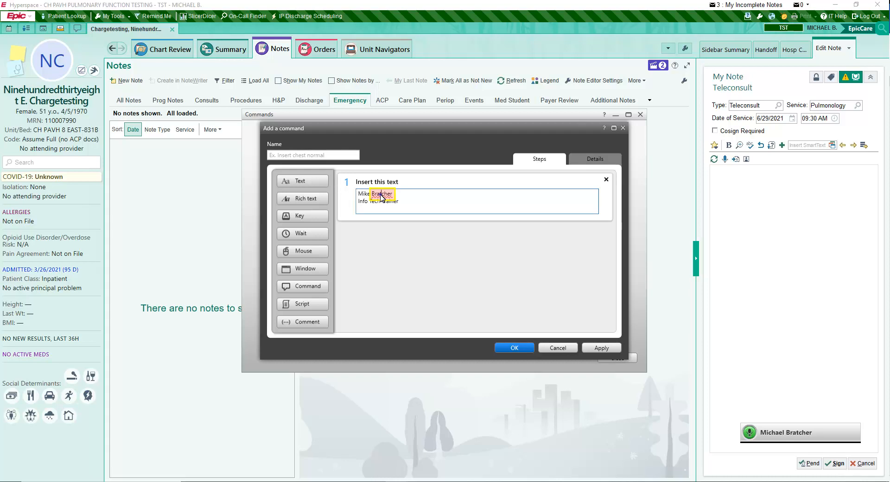
pyautogui.rightClick(382, 195)
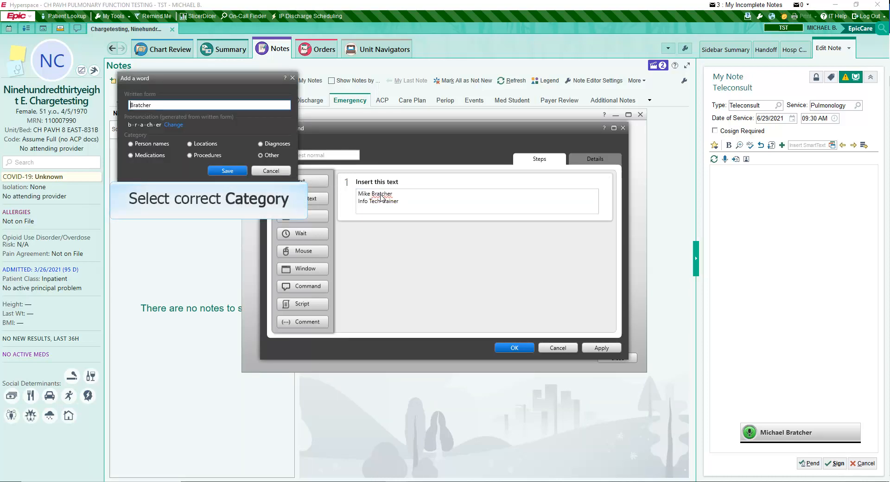
pyautogui.click(131, 144)
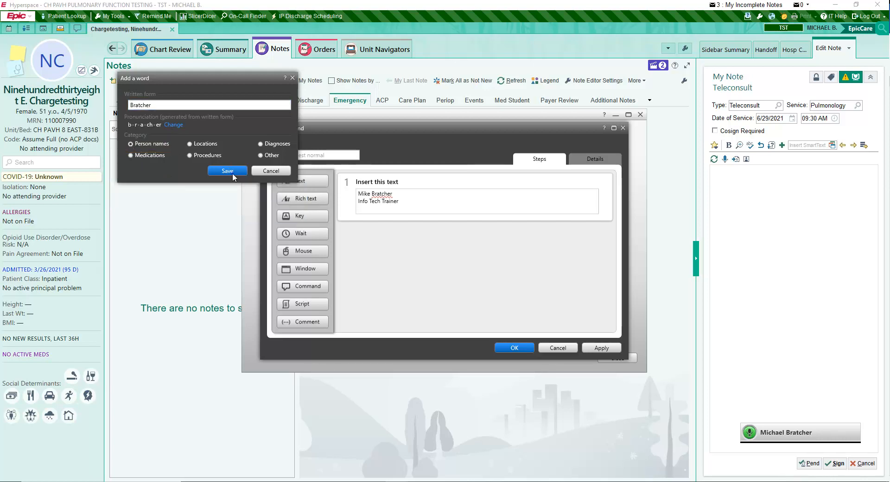
pyautogui.click(227, 170)
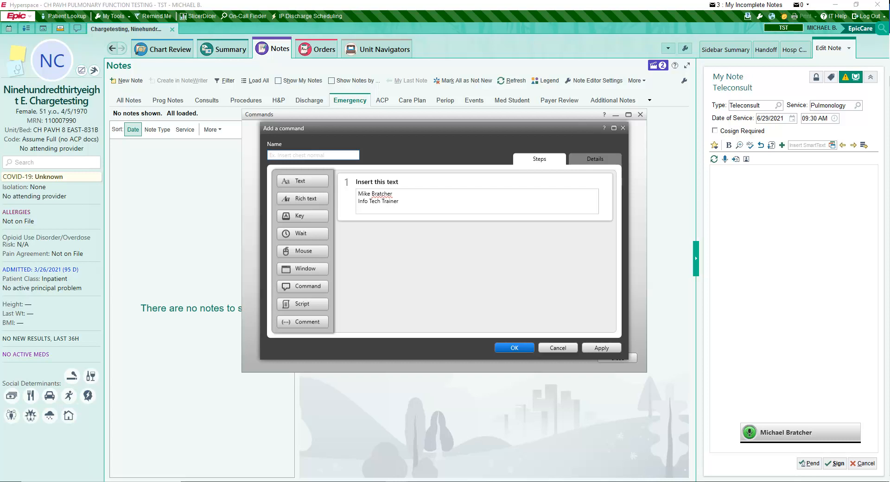
pyautogui.write('Insert Signat')
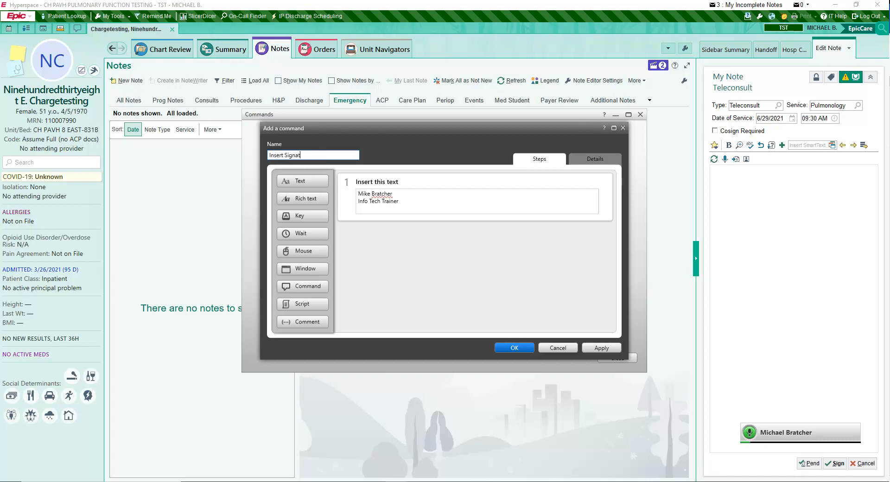
pyautogui.click(513, 347)
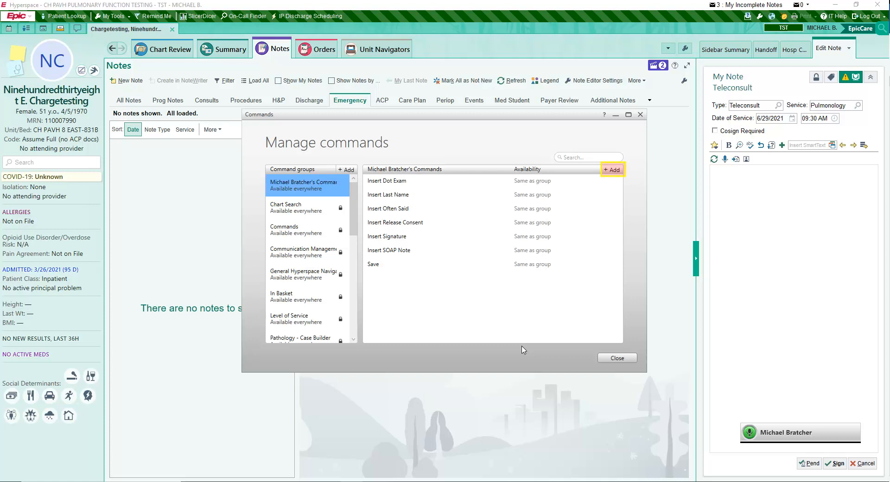
# Step: Create a Text-step command with Release Consent and Signature fields named 'Insert Close'
pyautogui.click(613, 170)
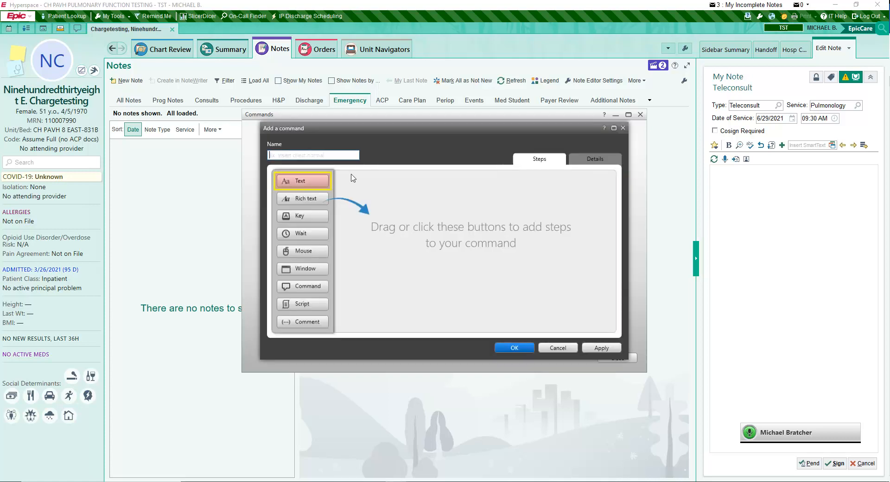
pyautogui.click(302, 181)
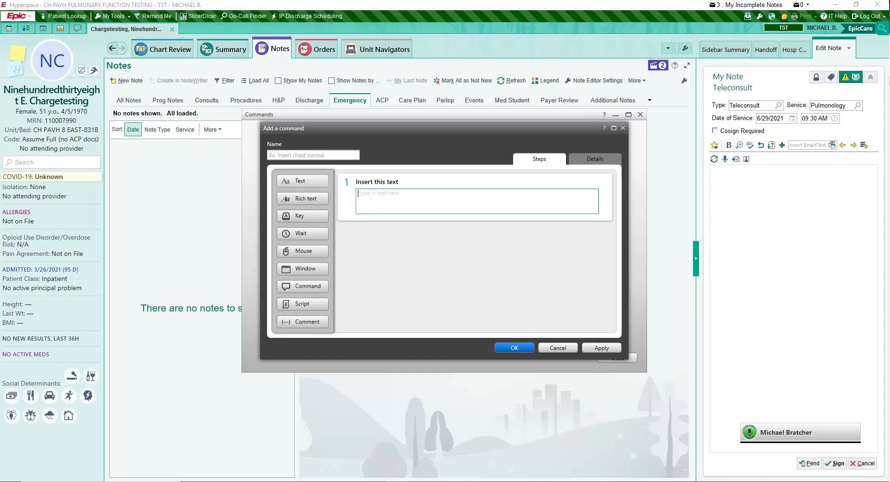
pyautogui.write('Release Consent:')
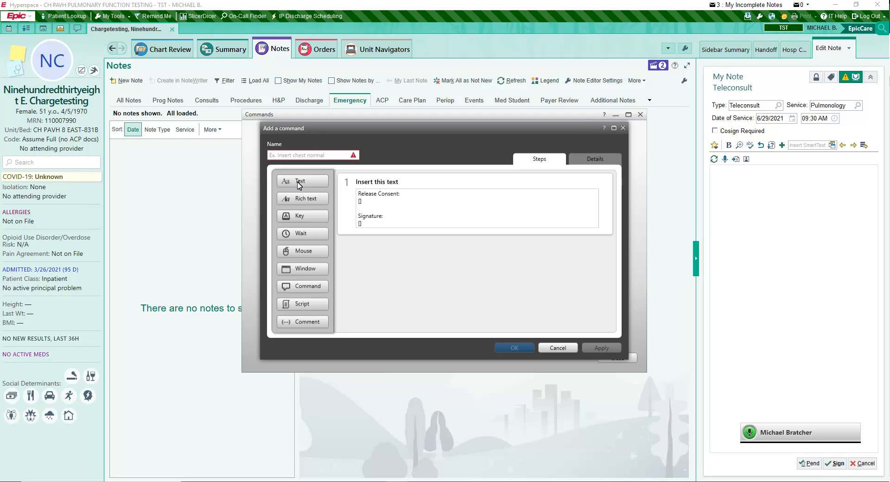
pyautogui.write('Insert Clo')
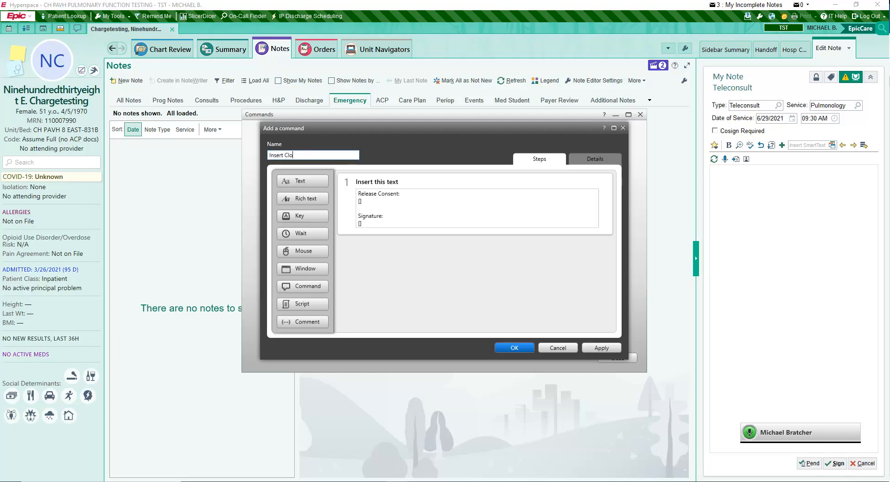
pyautogui.click(514, 348)
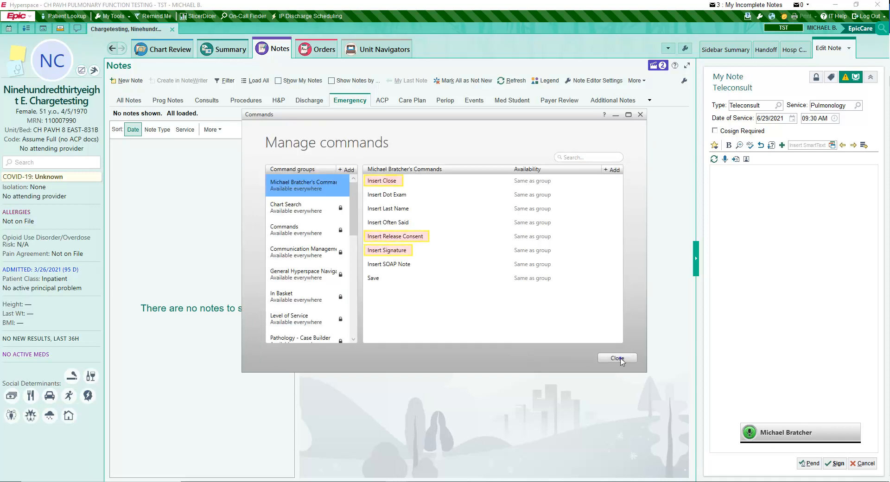
# Step: Close the command manager and run Insert Close in the Teleconsult note body
pyautogui.click(618, 359)
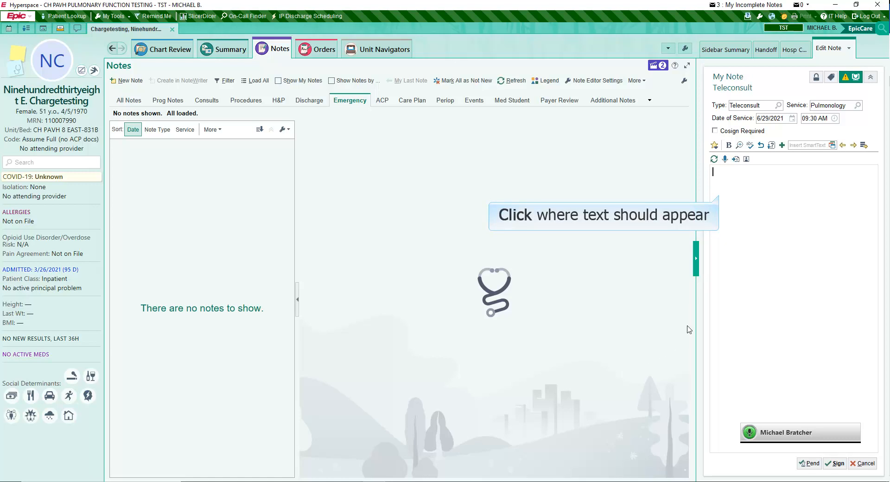
pyautogui.click(790, 190)
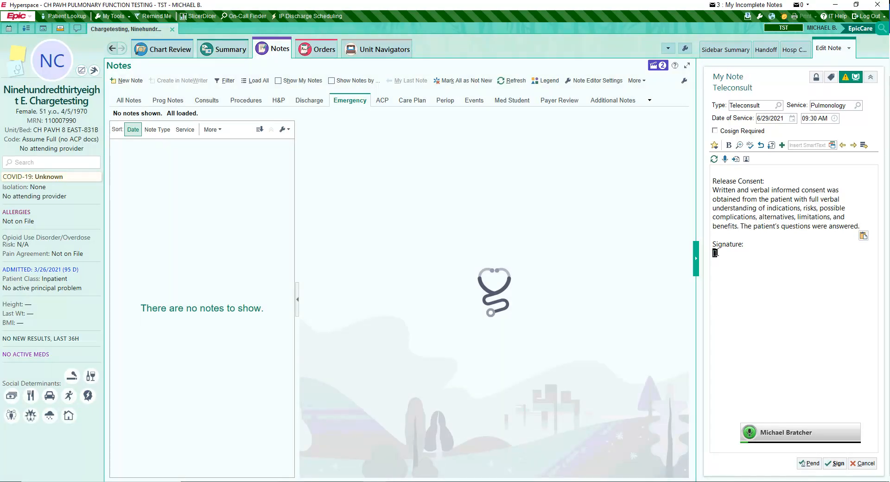
pyautogui.click(754, 5)
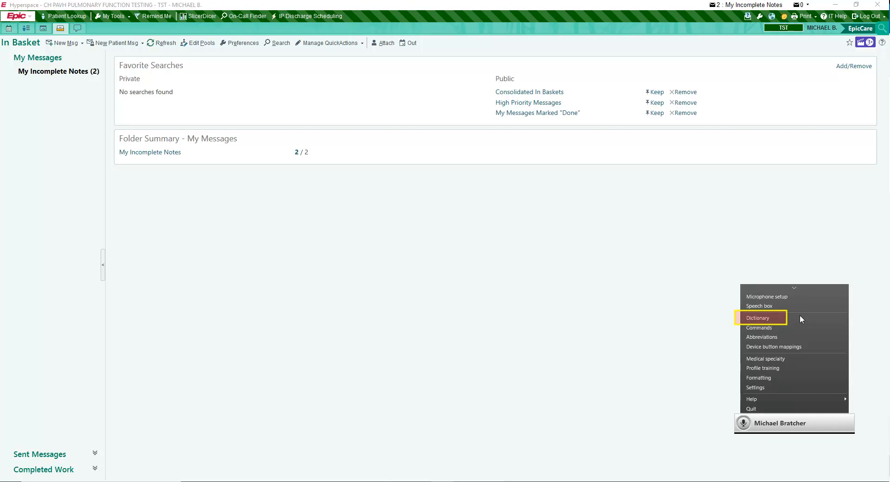
# Step: Search the Fluency Direct dictionary for 'mcg' and begin adding the word McGrathian
pyautogui.click(759, 317)
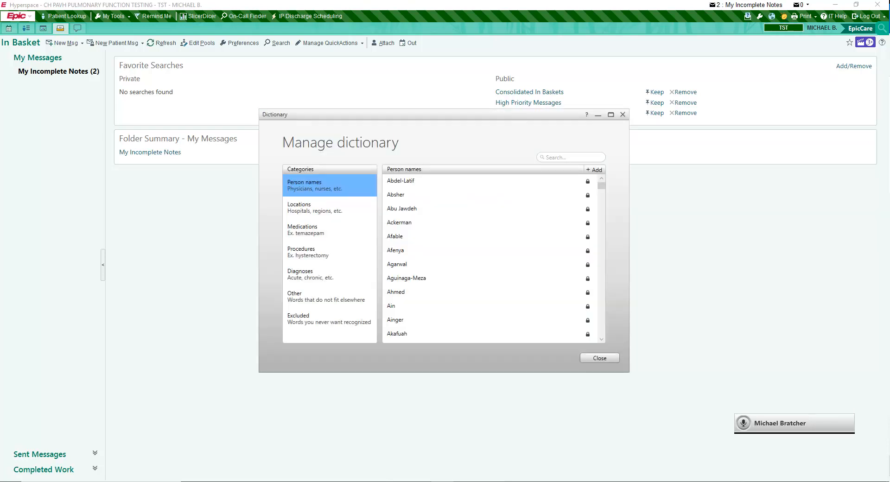
pyautogui.click(570, 156)
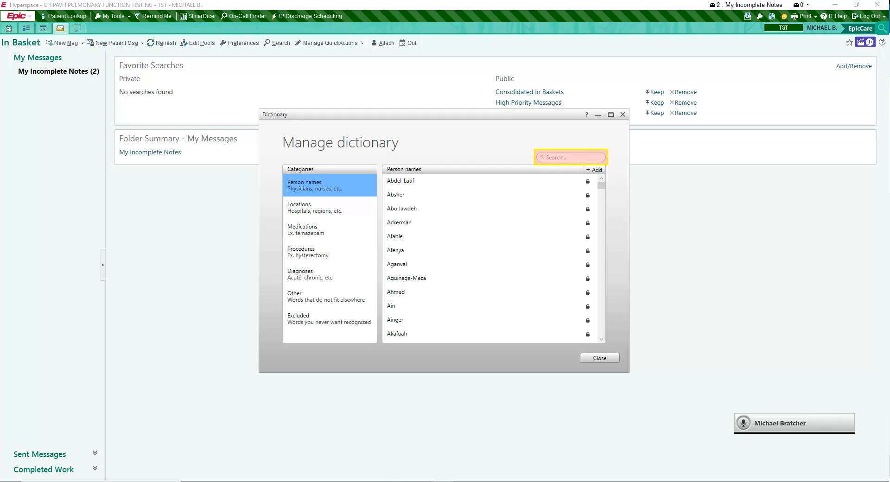
pyautogui.write('mcg')
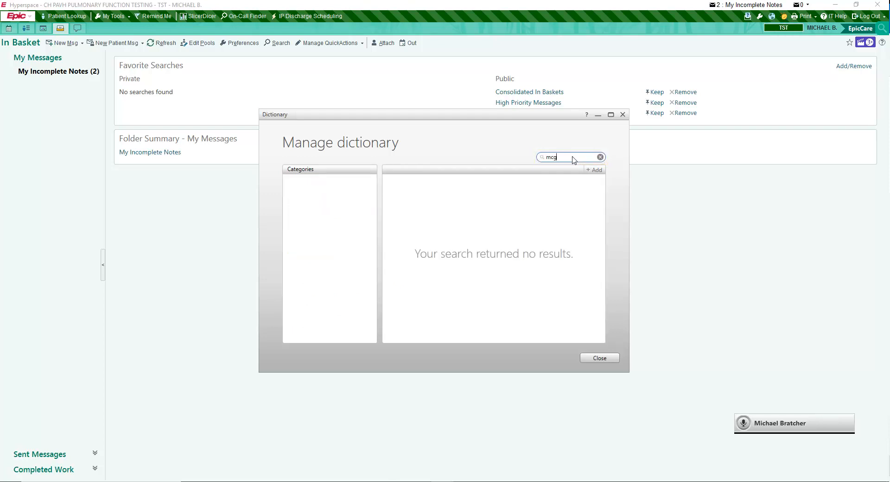
pyautogui.click(595, 170)
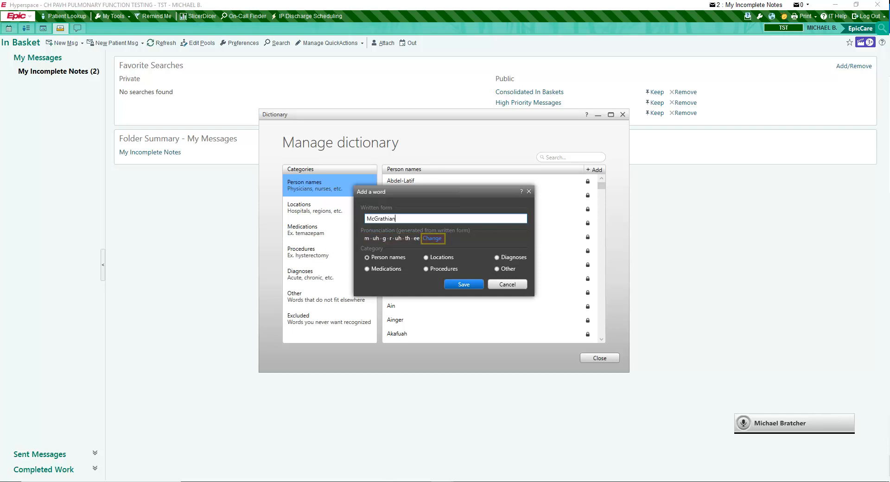
# Step: Record McGrathiana's spoken pronunciation, file it under Locations, and save it
pyautogui.click(433, 238)
pyautogui.write('McGrathiana')
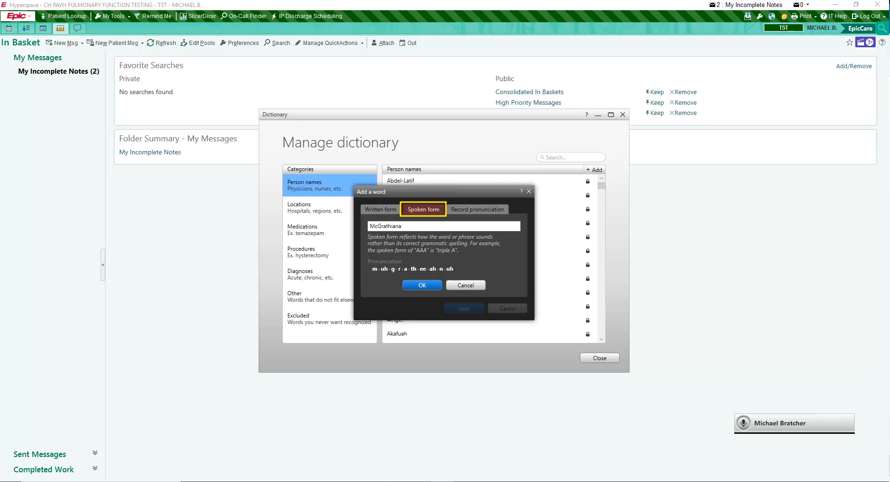
pyautogui.click(477, 209)
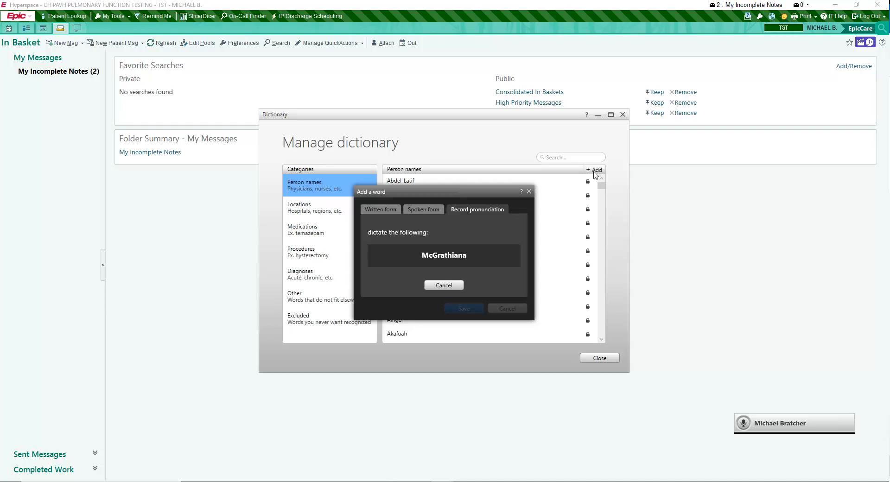
pyautogui.moveTo(468, 236)
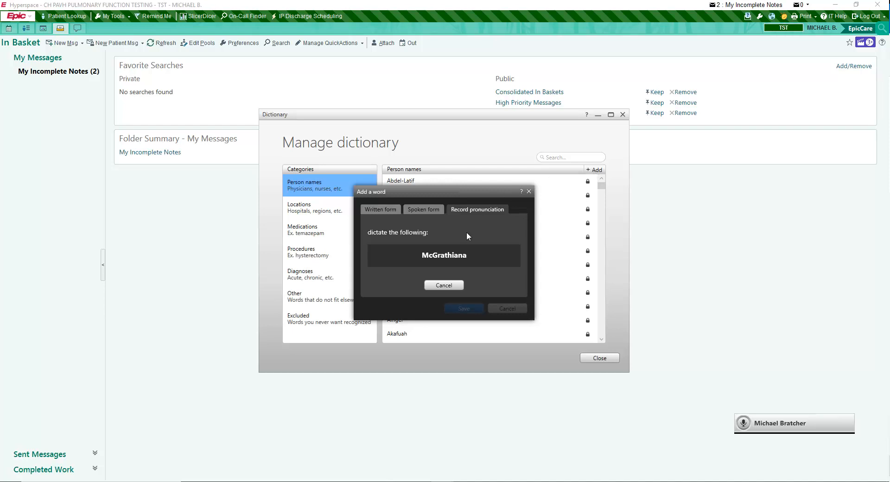
pyautogui.click(379, 209)
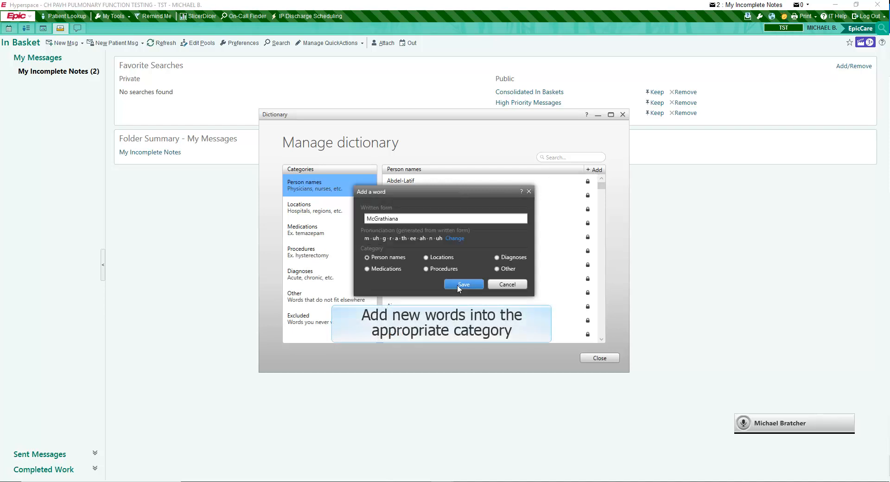
pyautogui.click(438, 258)
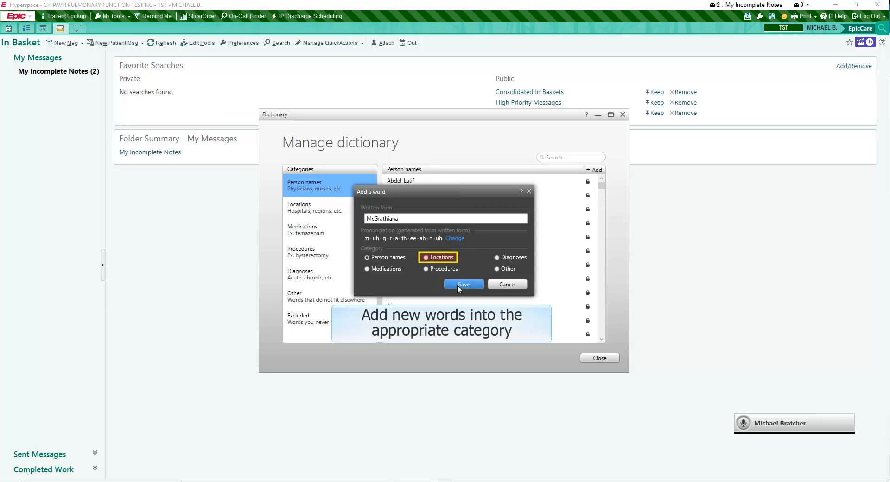
pyautogui.moveTo(427, 257)
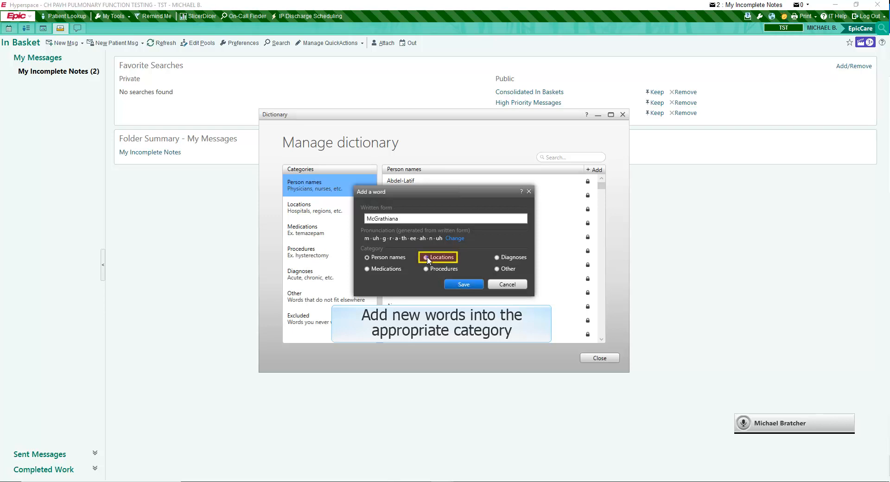
pyautogui.click(507, 284)
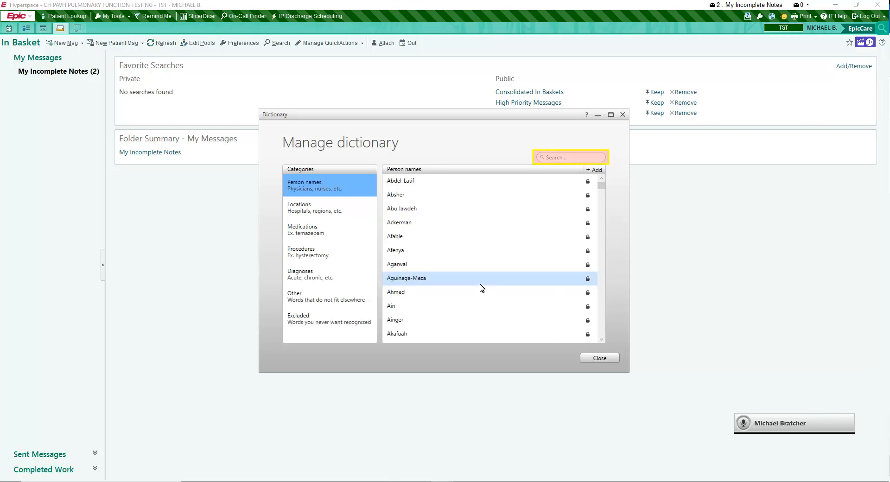
pyautogui.moveTo(496, 288)
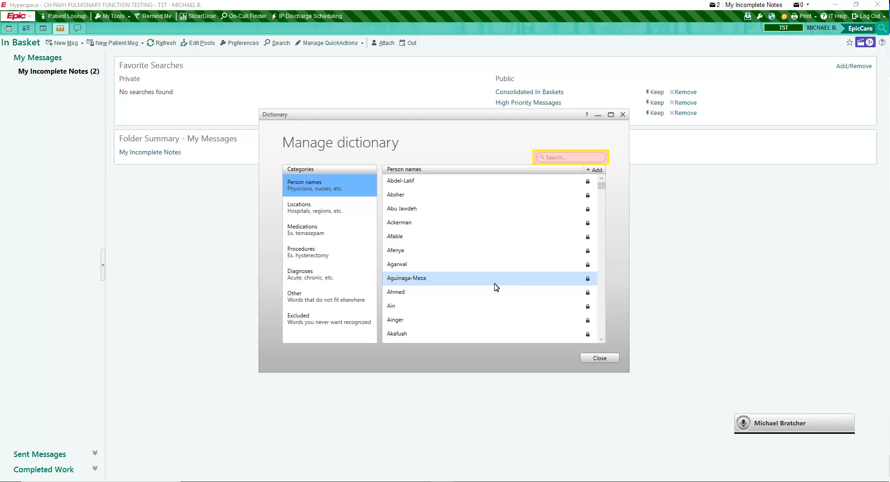
pyautogui.write('mcg')
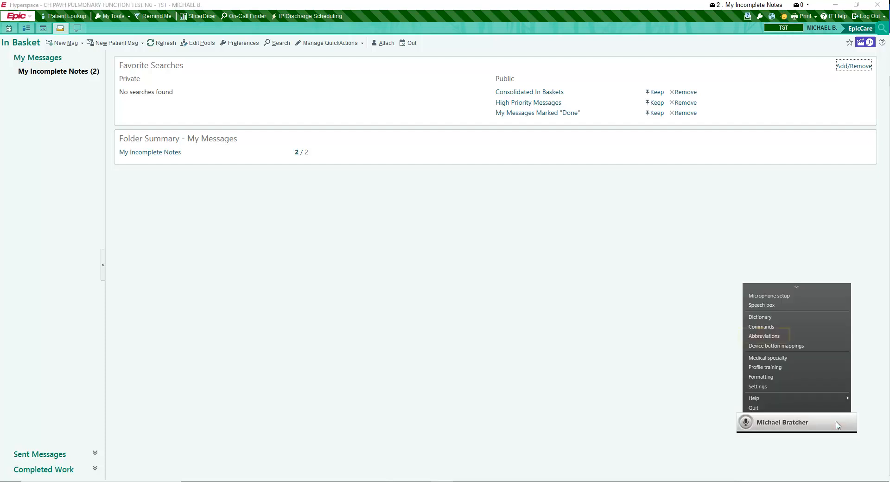
pyautogui.moveTo(764, 335)
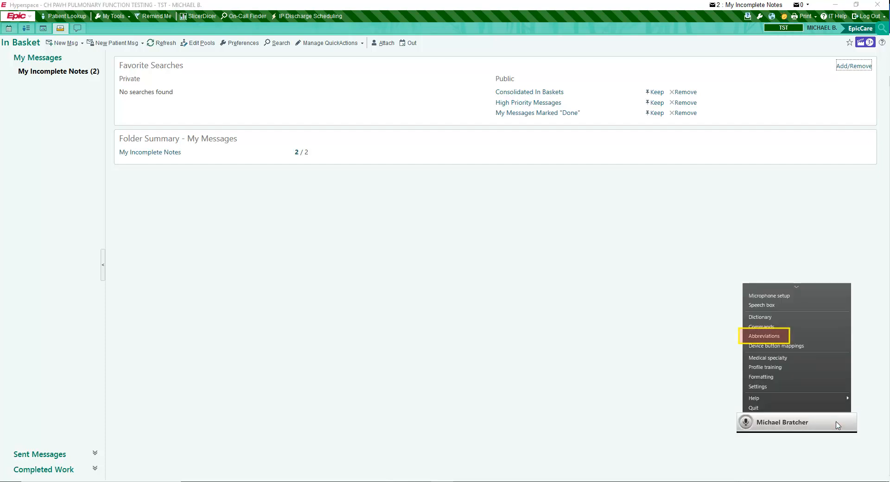
pyautogui.moveTo(797, 341)
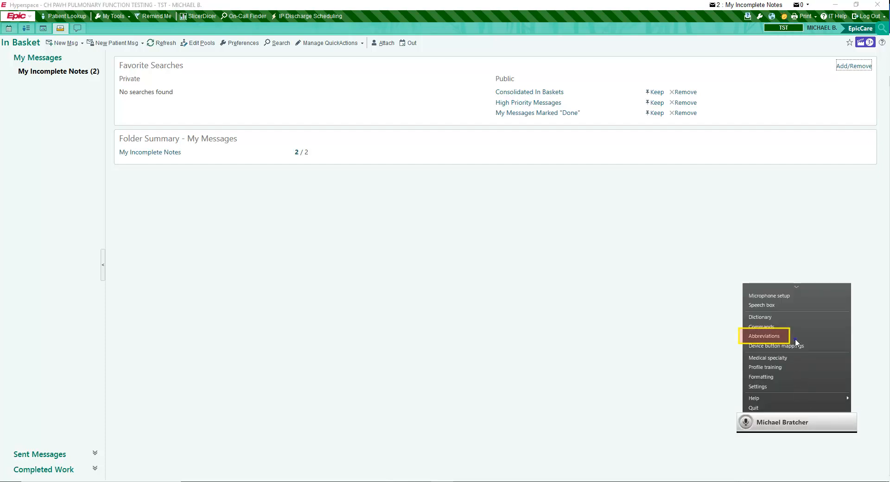
# Step: Add a new abbreviation with 'UK' as the original text, ready for its replacement
pyautogui.click(764, 336)
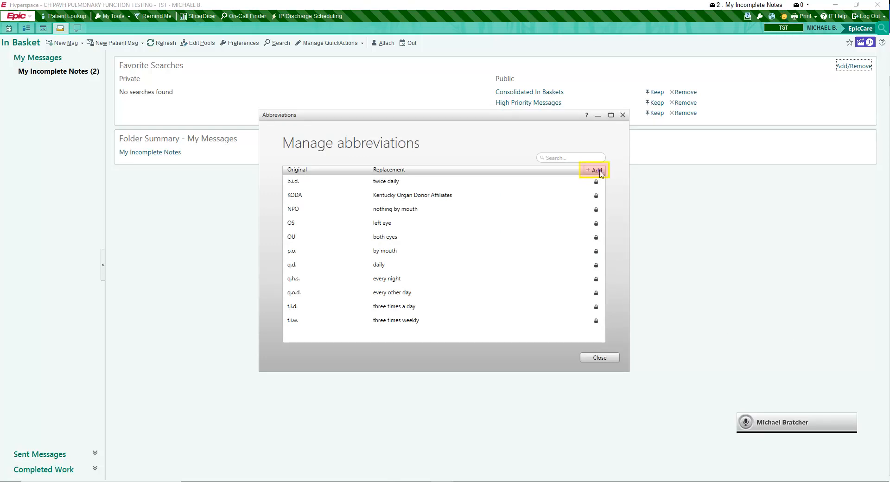
pyautogui.click(595, 170)
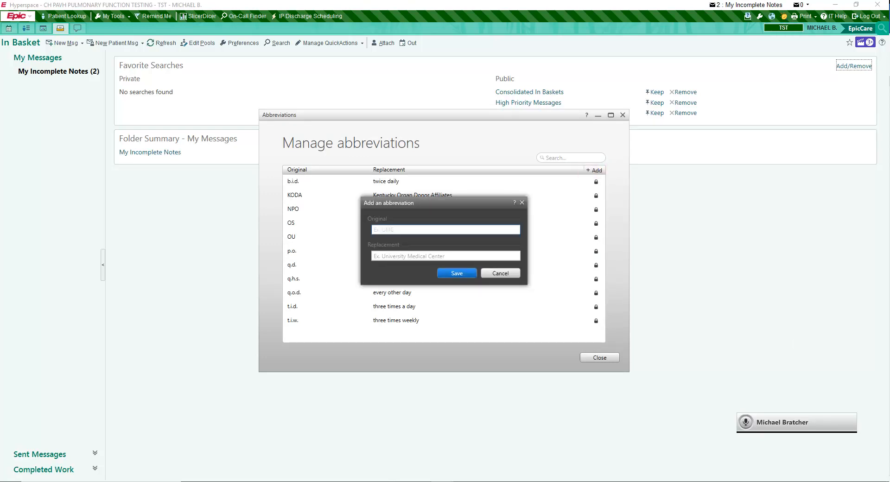
pyautogui.click(445, 230)
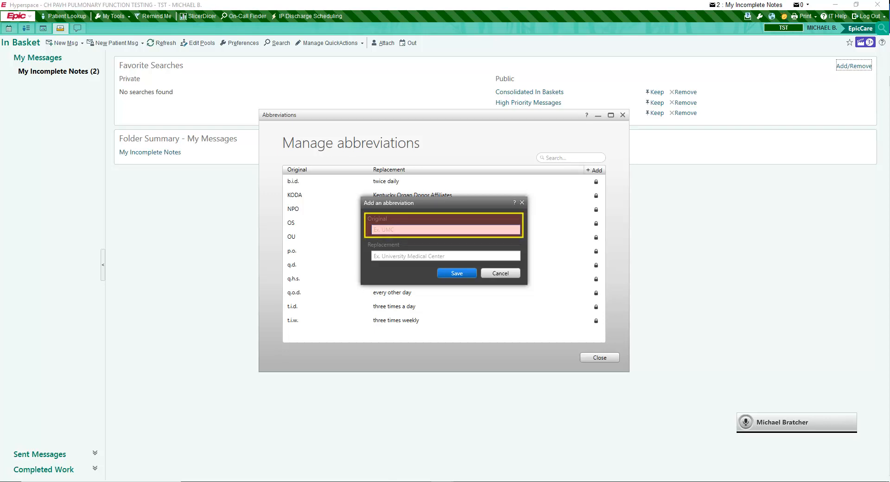
pyautogui.write('UK')
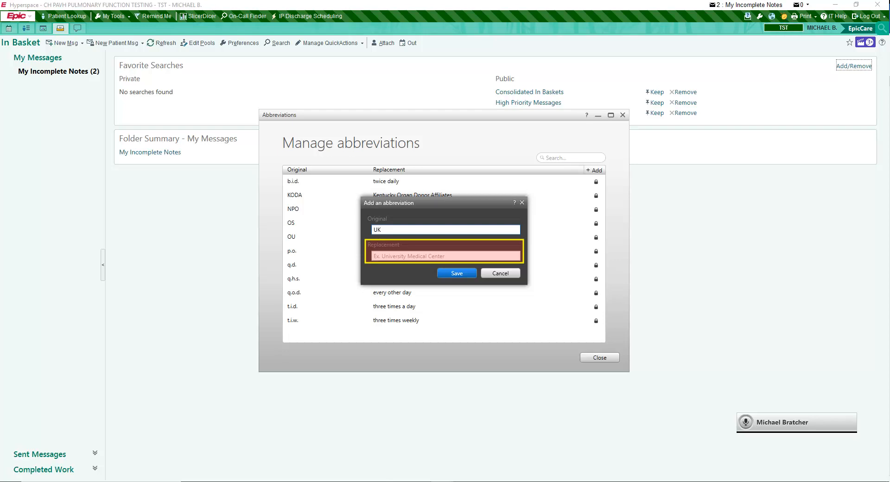
pyautogui.click(456, 273)
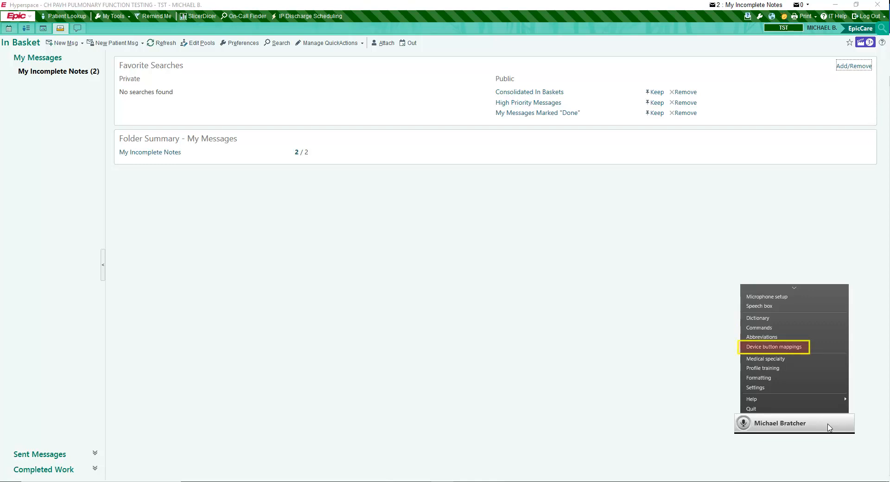
pyautogui.moveTo(804, 351)
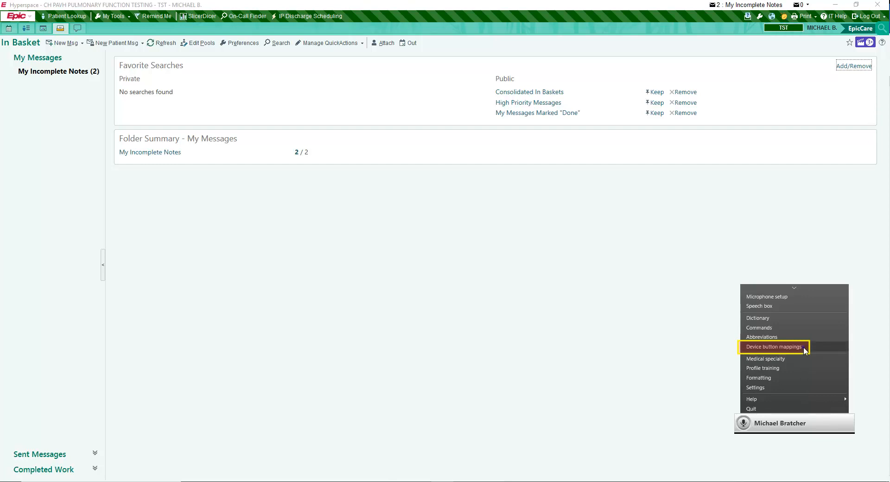
# Step: Assign device button M3 to the Insert Release Consent command and close the mappings
pyautogui.click(774, 347)
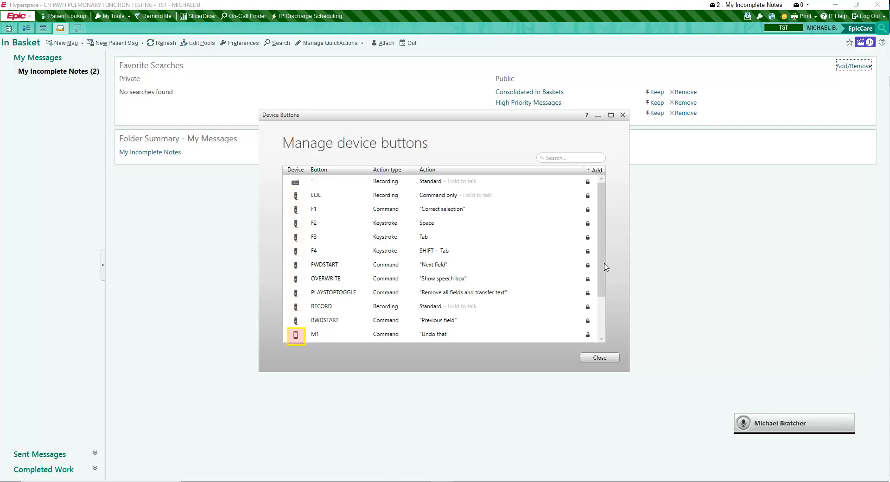
pyautogui.scroll(-3)
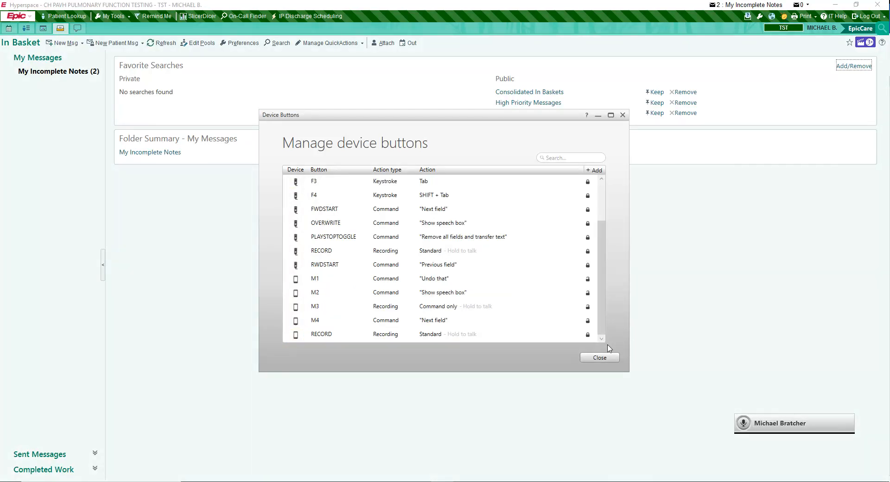
pyautogui.click(296, 293)
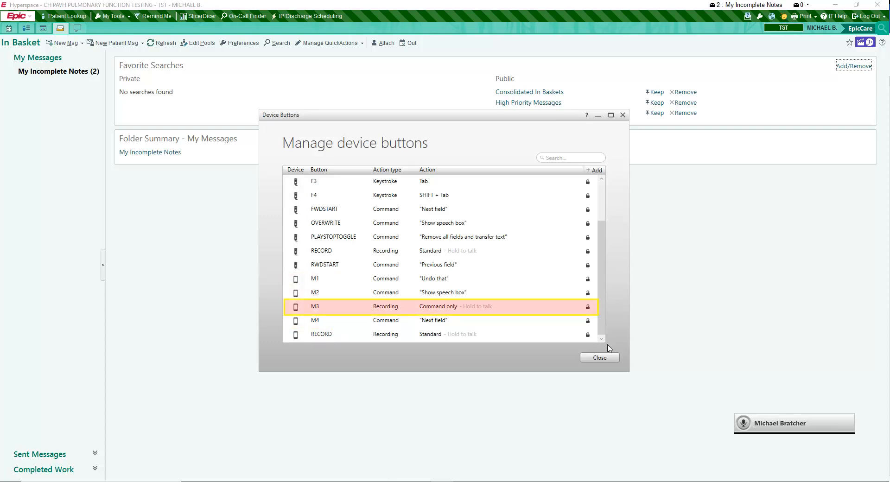
pyautogui.moveTo(564, 348)
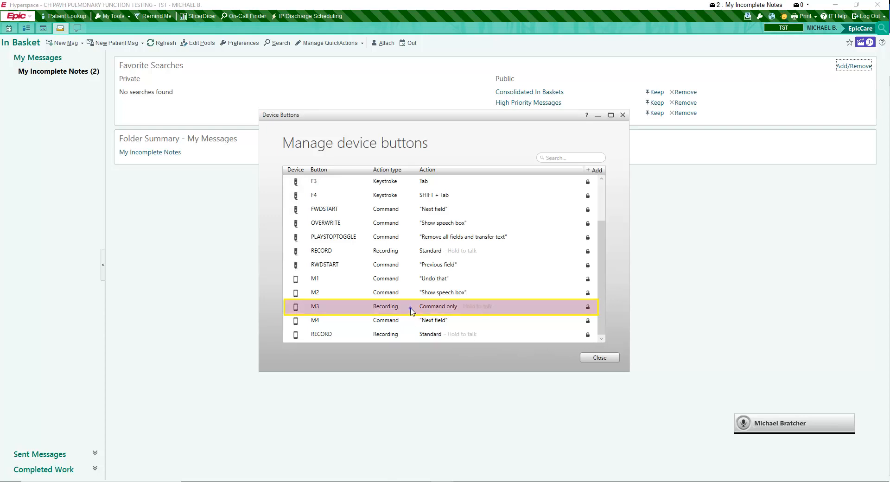
pyautogui.doubleClick(438, 306)
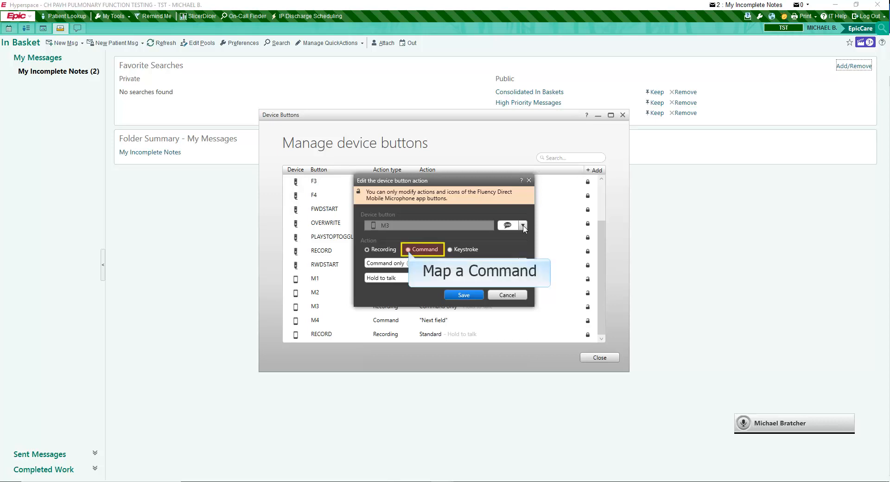
pyautogui.moveTo(460, 232)
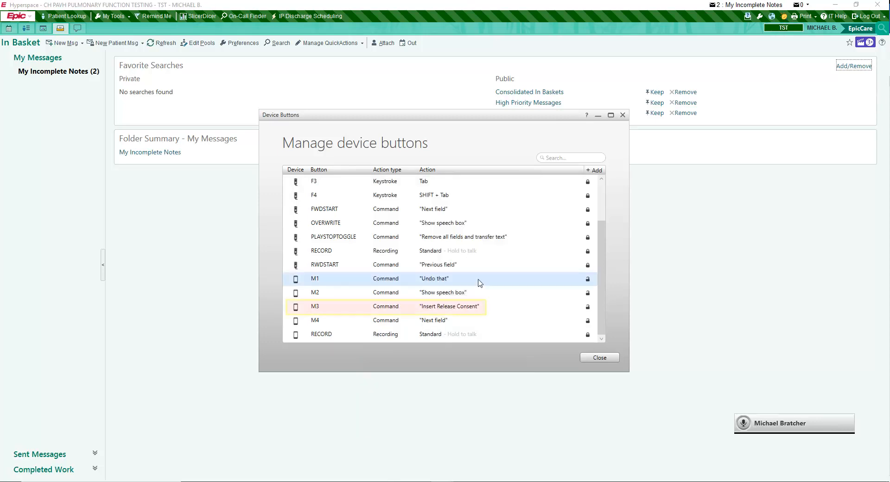
pyautogui.click(599, 358)
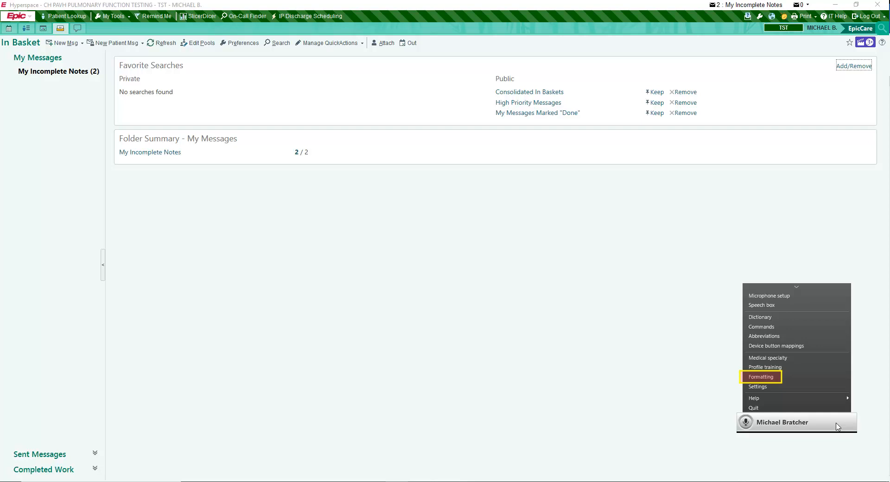
pyautogui.moveTo(787, 381)
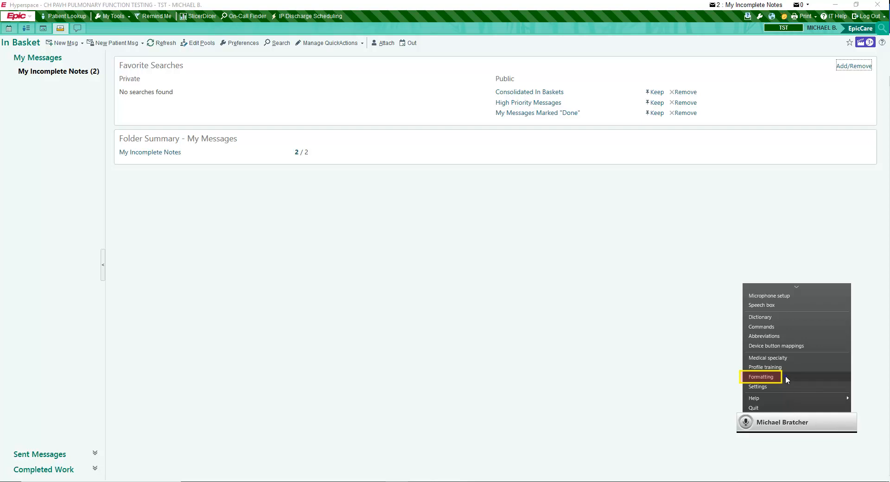
# Step: In Formatting, set Temperature to 'Her fever is 101 degrees' and Time to '13:00'
pyautogui.click(761, 376)
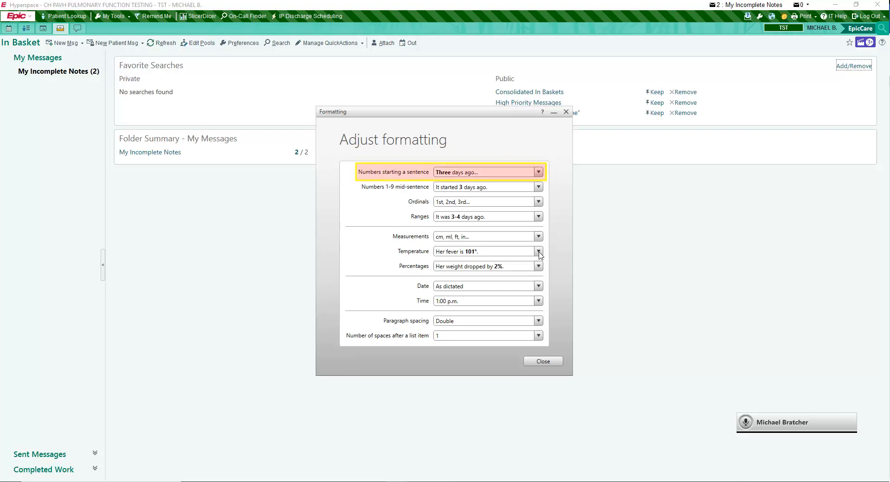
pyautogui.click(486, 236)
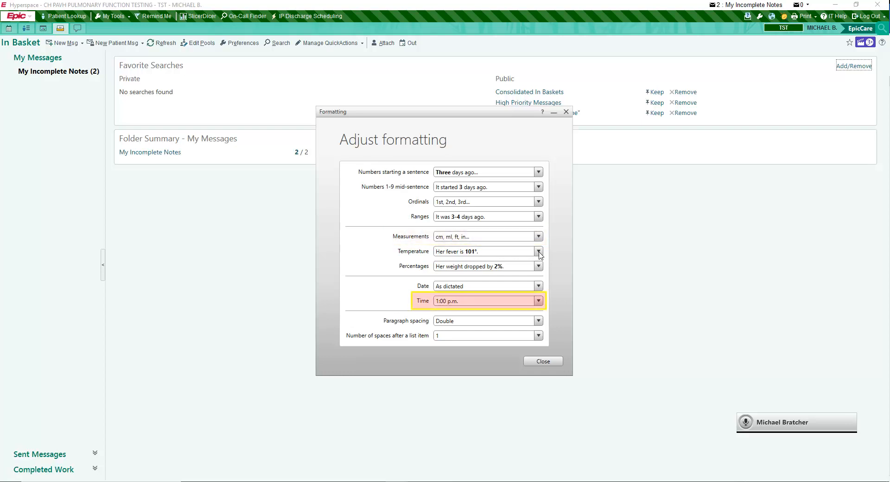
pyautogui.click(538, 251)
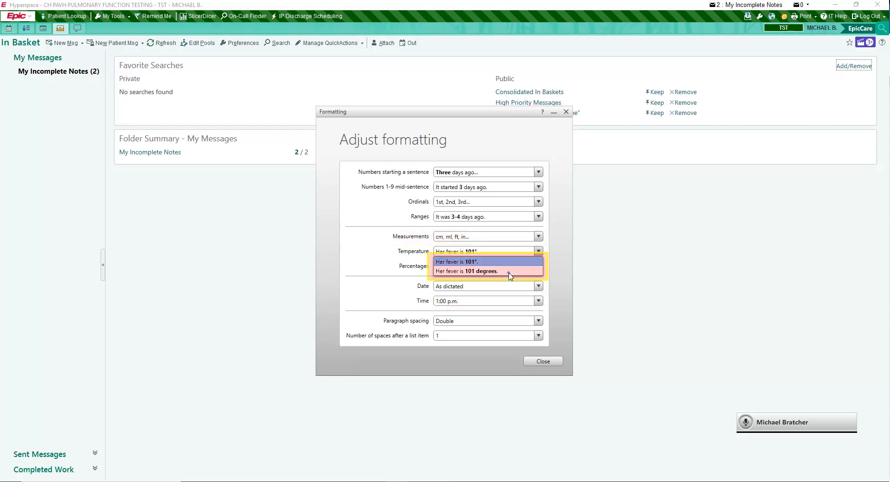
pyautogui.click(467, 271)
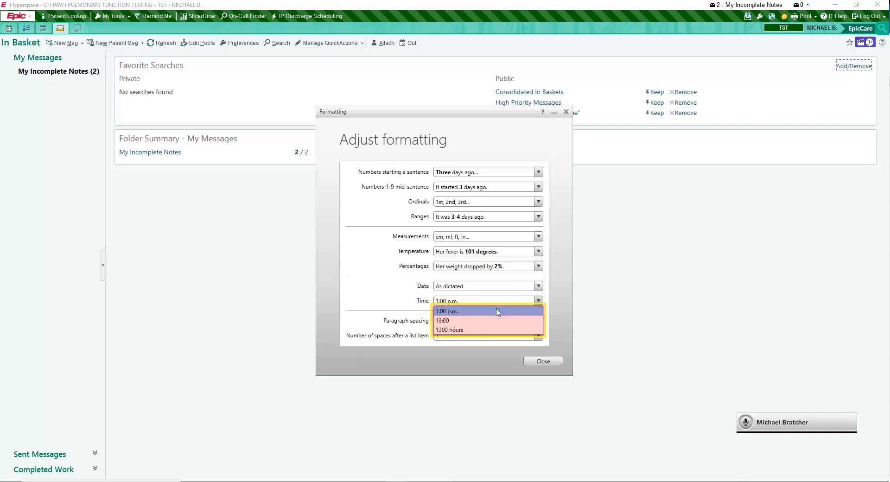
pyautogui.click(796, 422)
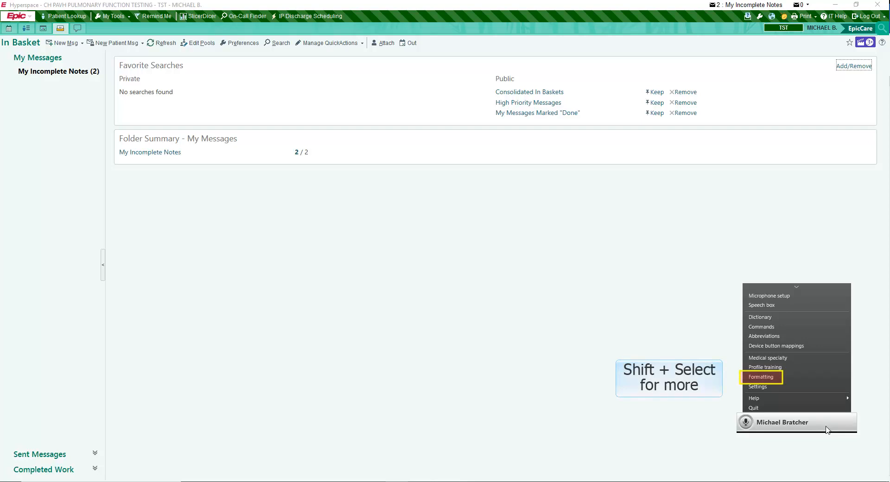
pyautogui.moveTo(797, 410)
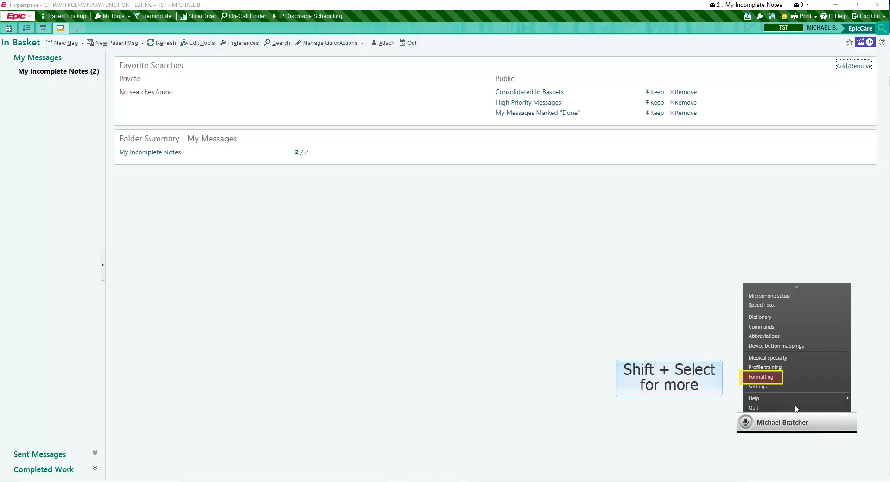
pyautogui.click(761, 376)
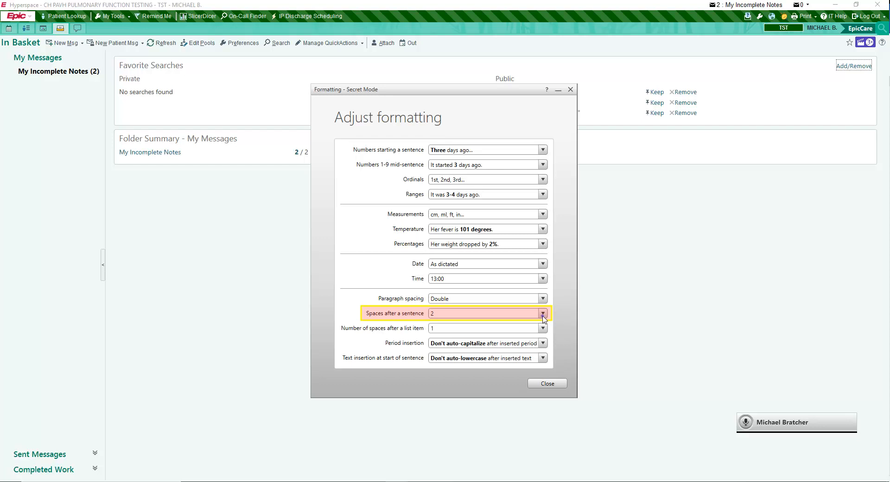
pyautogui.click(546, 384)
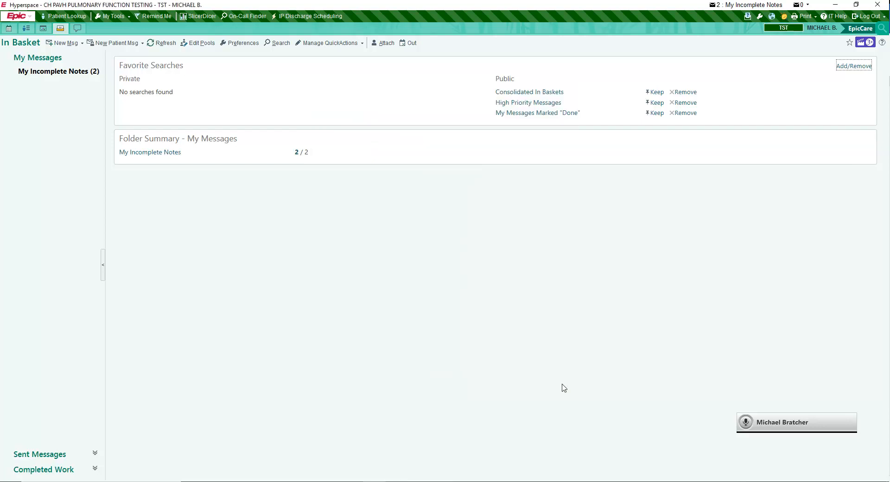